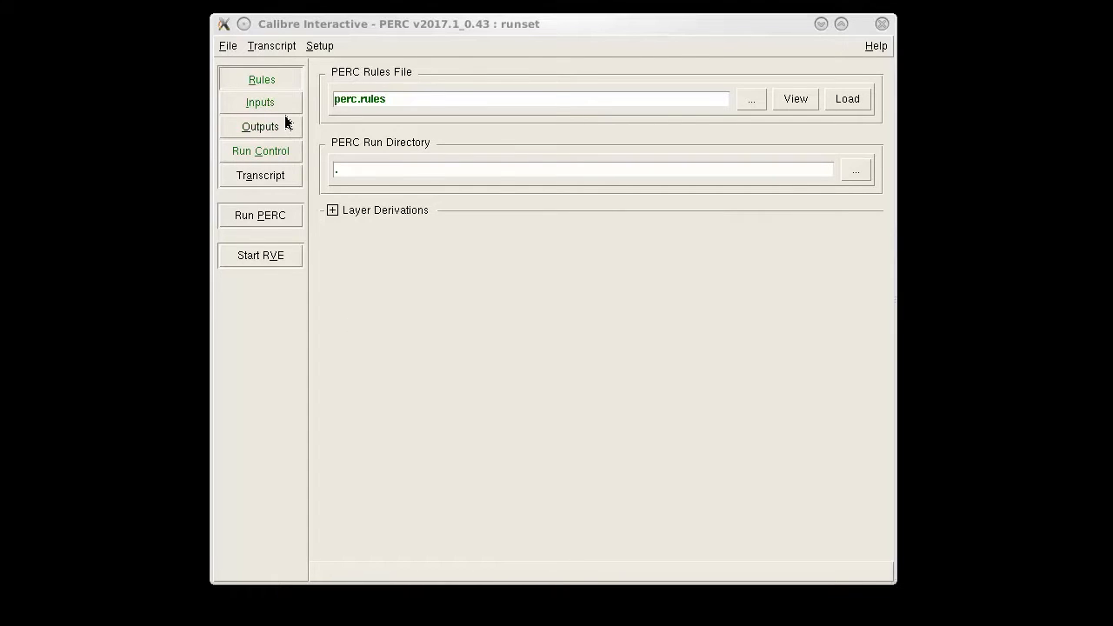
Step: Check that the PERC Outputs enable Start RVE and multi-user waiving of results
{"action": "left_click", "coordinate": [260, 127]}
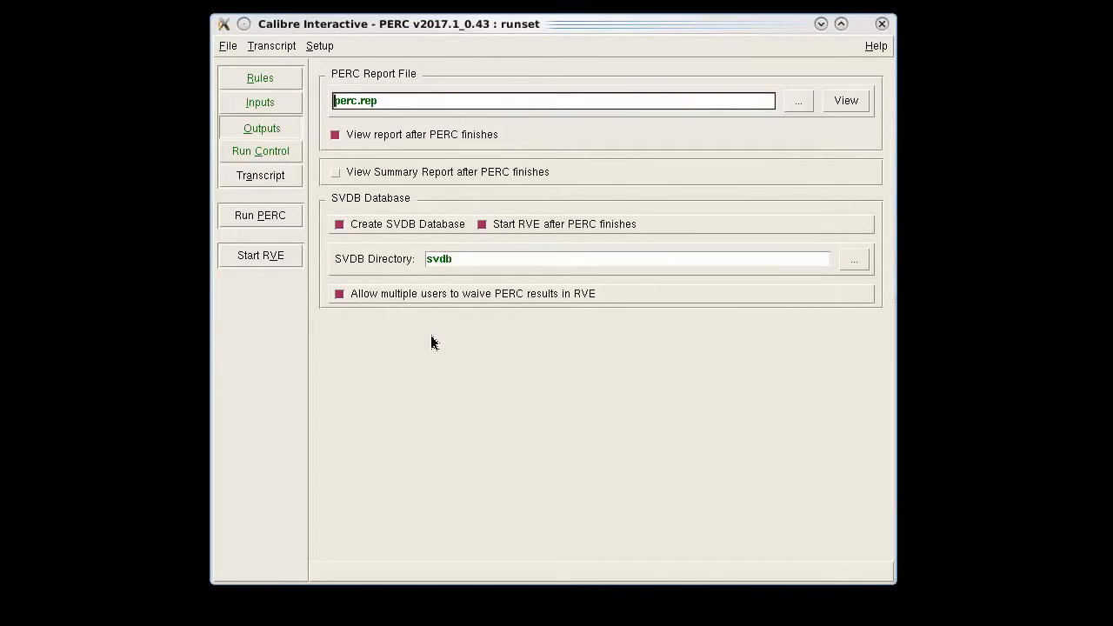
{"action": "left_click", "coordinate": [339, 293]}
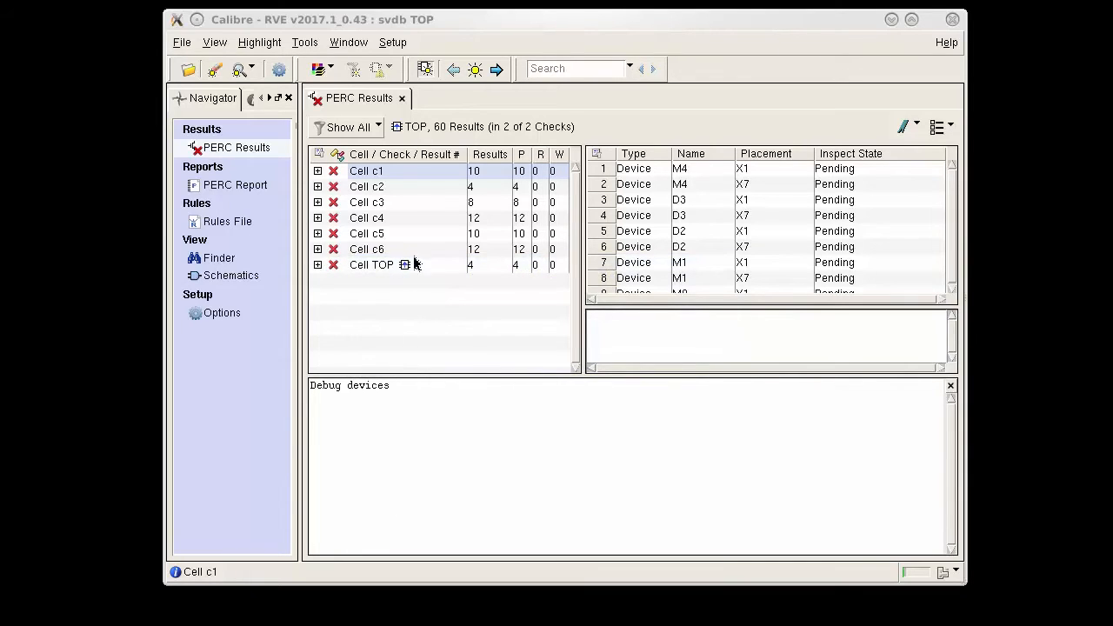
Step: Waive cell c1's results with comment 'waived' and export them as delta file file1.waiver
{"action": "right_click", "coordinate": [366, 171]}
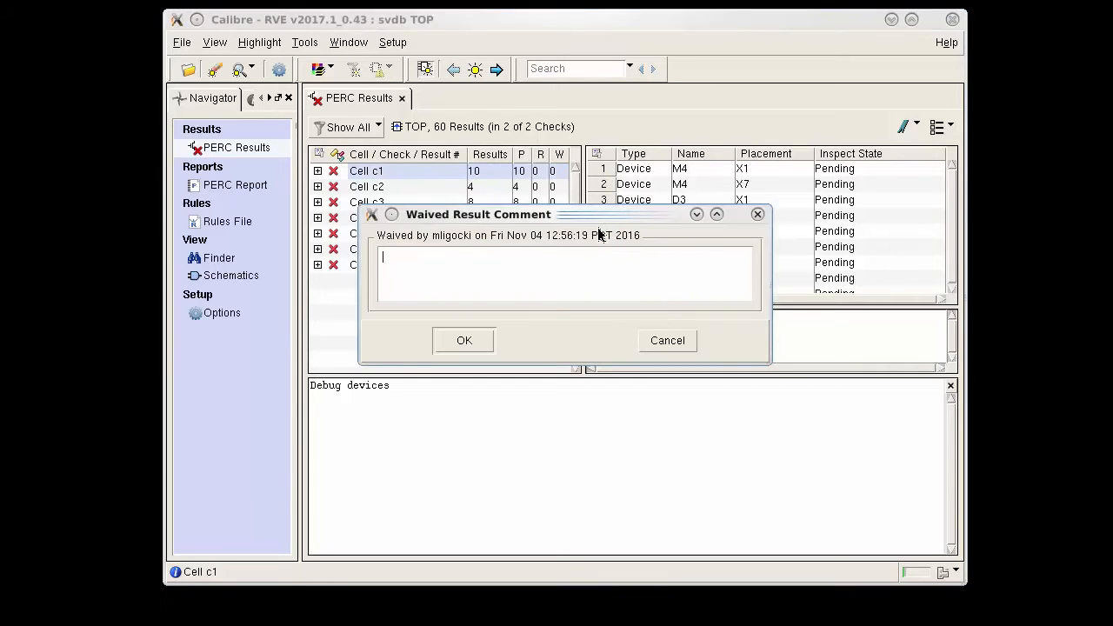
{"action": "type", "text": "waived"}
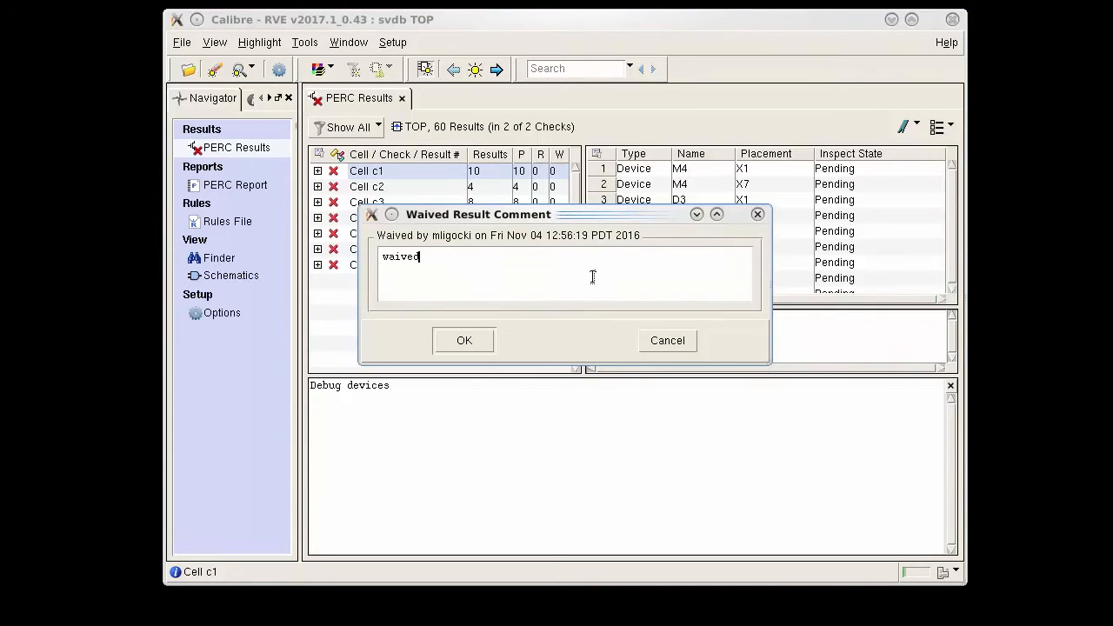
{"action": "left_click", "coordinate": [463, 340]}
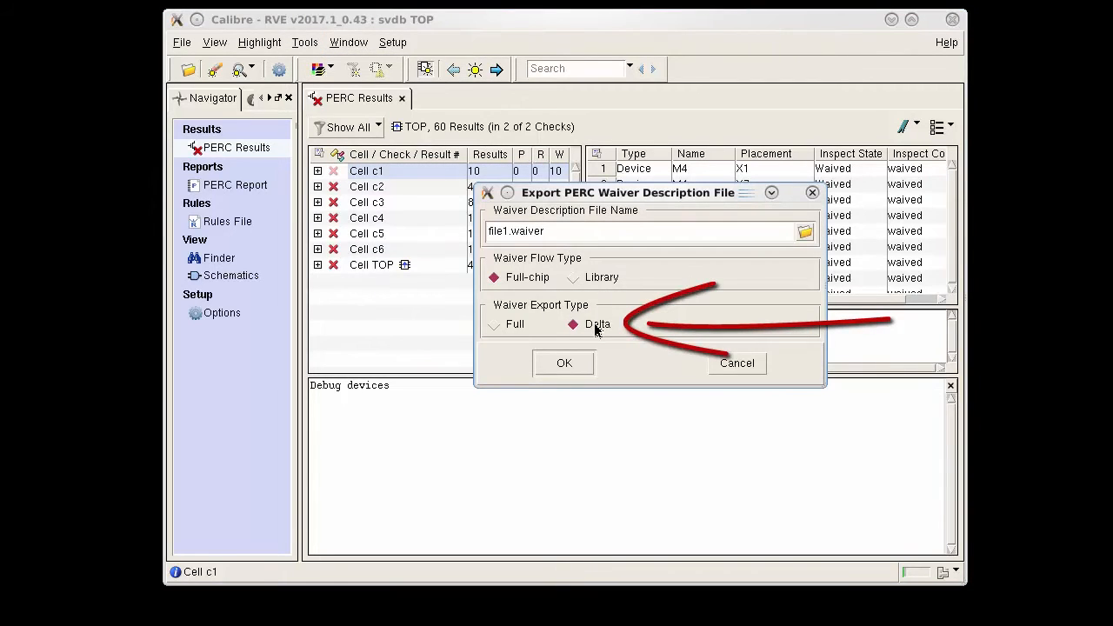
{"action": "mouse_move", "coordinate": [627, 380]}
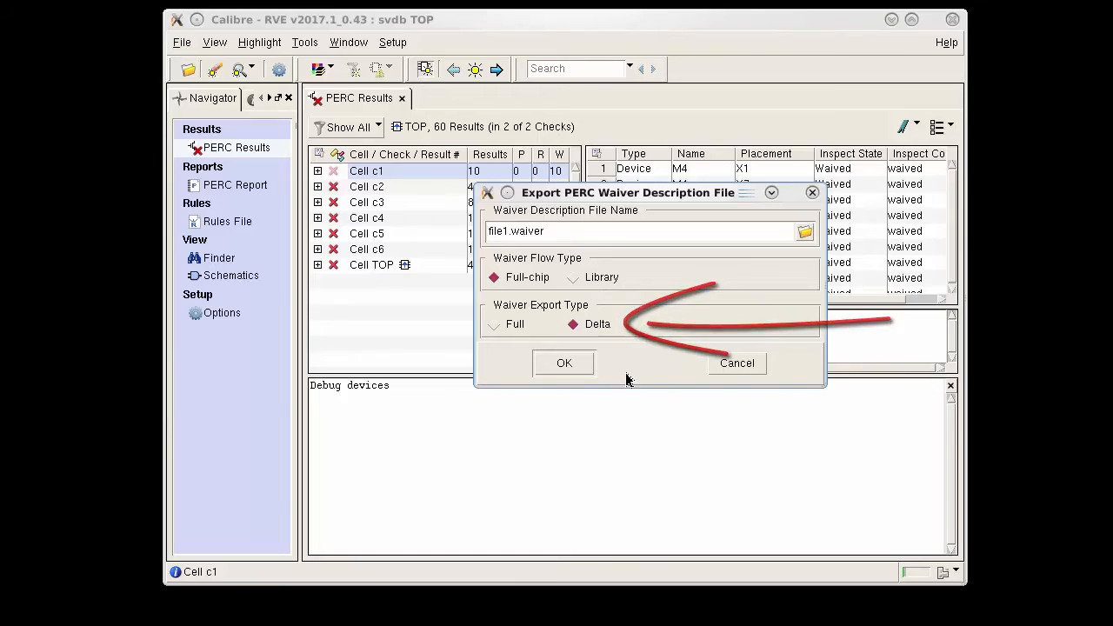
{"action": "left_click", "coordinate": [563, 363]}
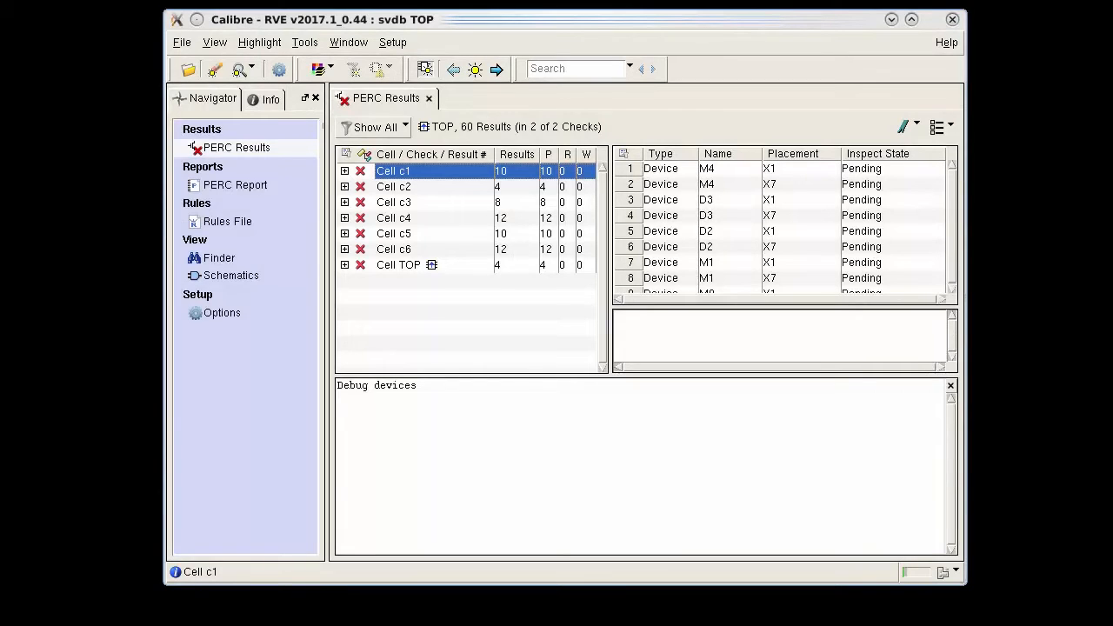
Step: Import delta waiver files file1.waiver, file2.waiver and file3.waiver into RVE
{"action": "left_click", "coordinate": [304, 42]}
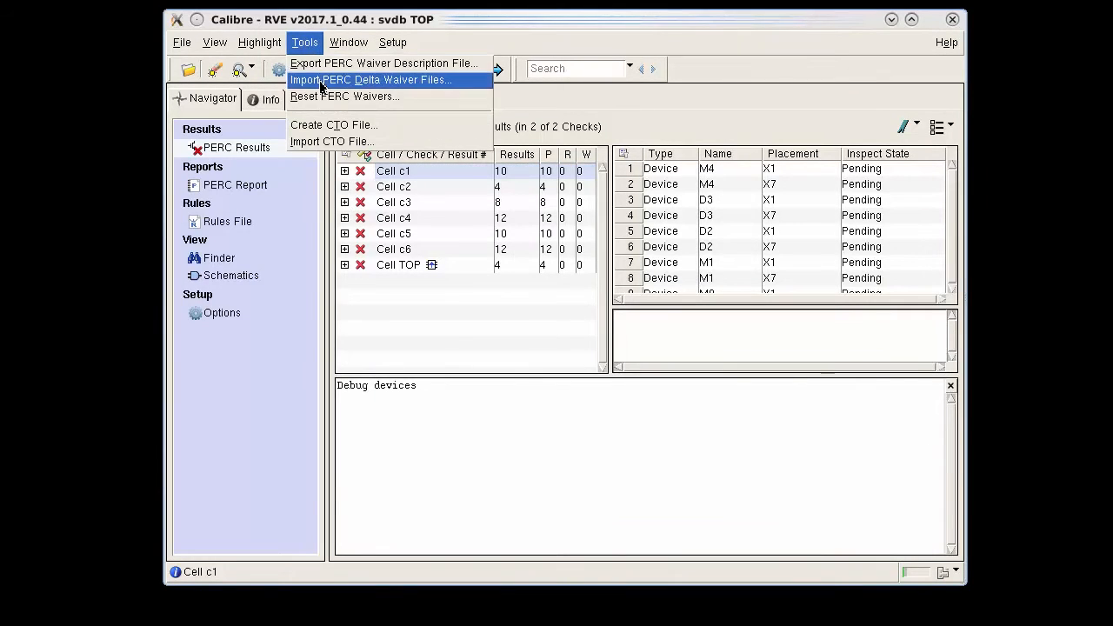
{"action": "left_click", "coordinate": [369, 79]}
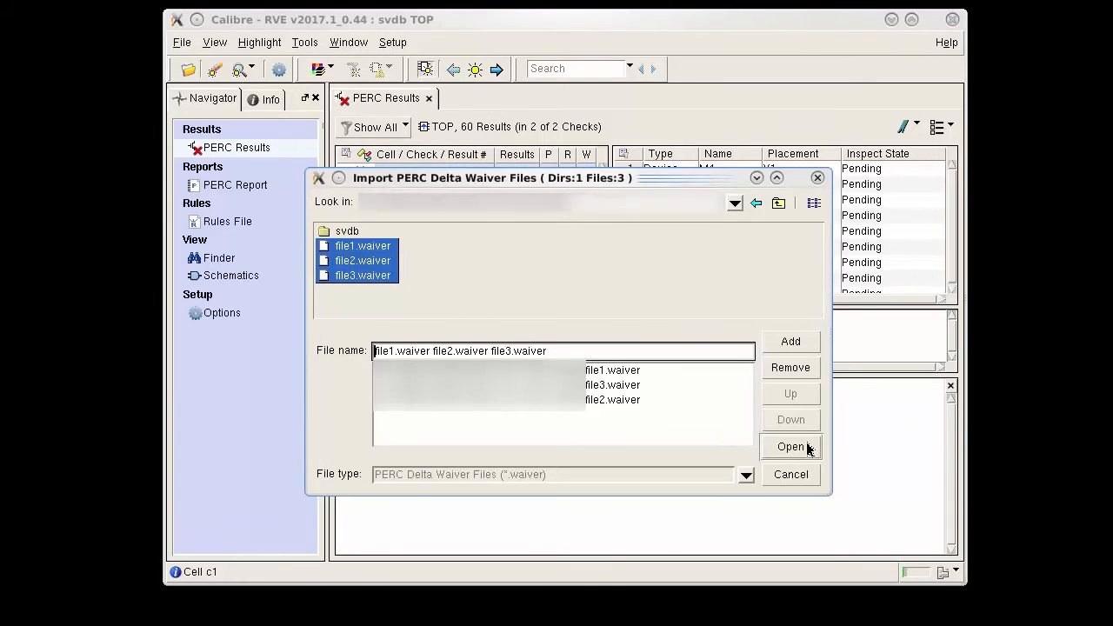
{"action": "left_click", "coordinate": [791, 446]}
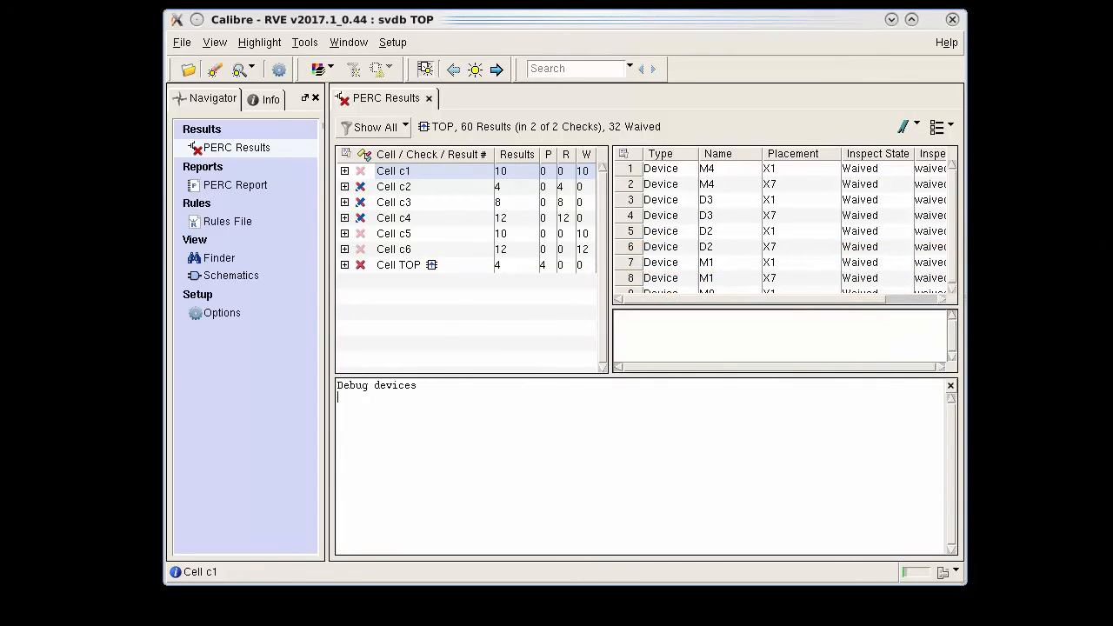
Step: Export the merged waivers as a Full waiver description file, final.waiver
{"action": "left_click", "coordinate": [305, 42]}
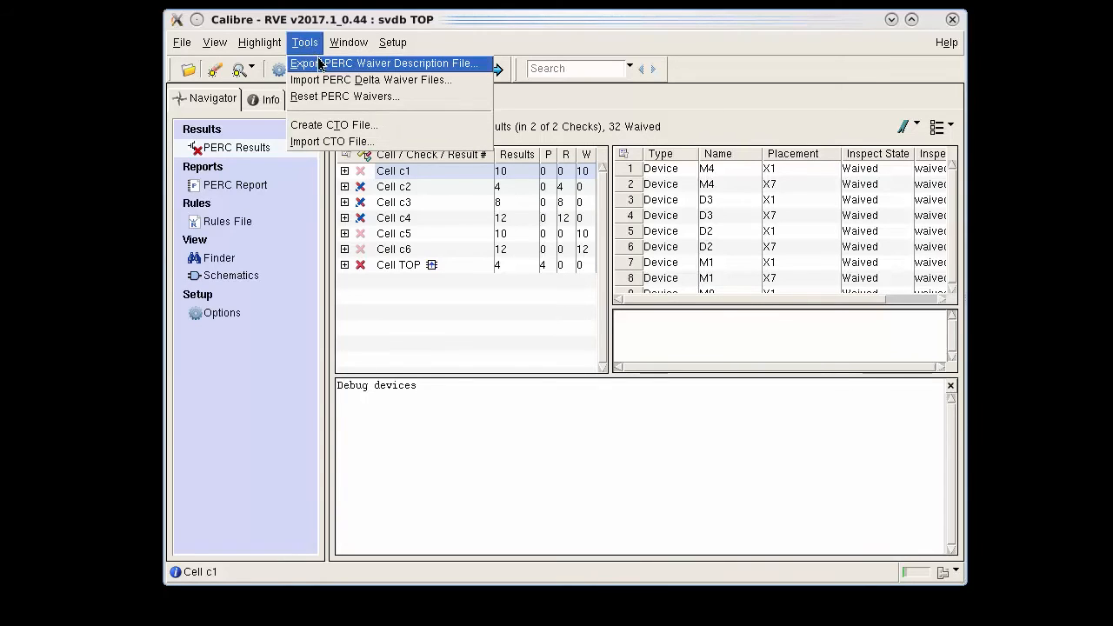
{"action": "left_click", "coordinate": [387, 62]}
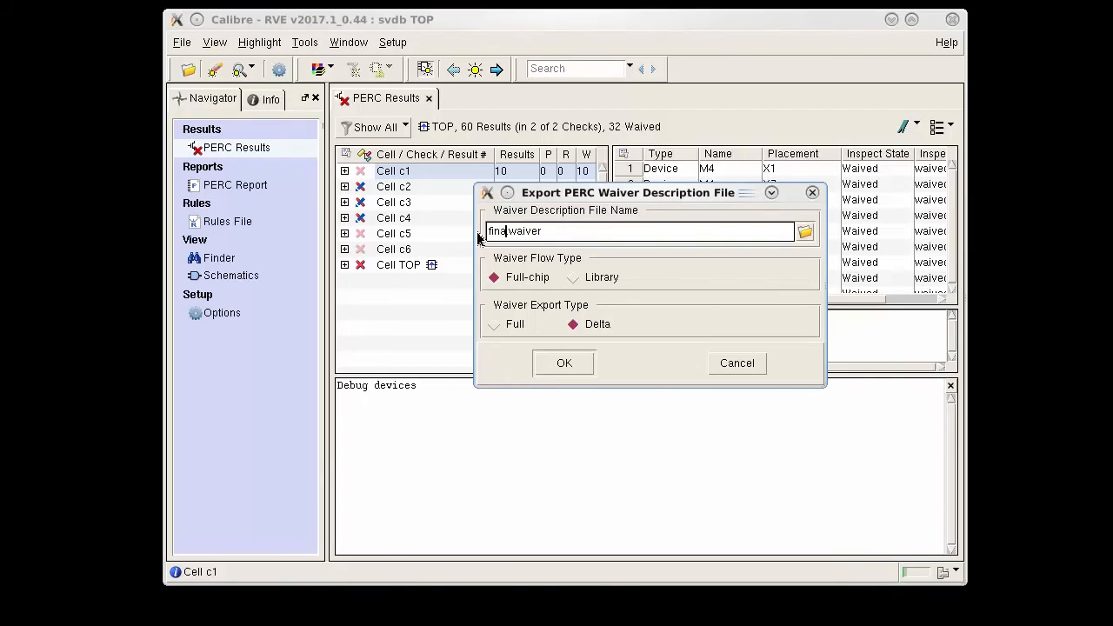
{"action": "left_click", "coordinate": [495, 324]}
{"action": "type", "text": "l"}
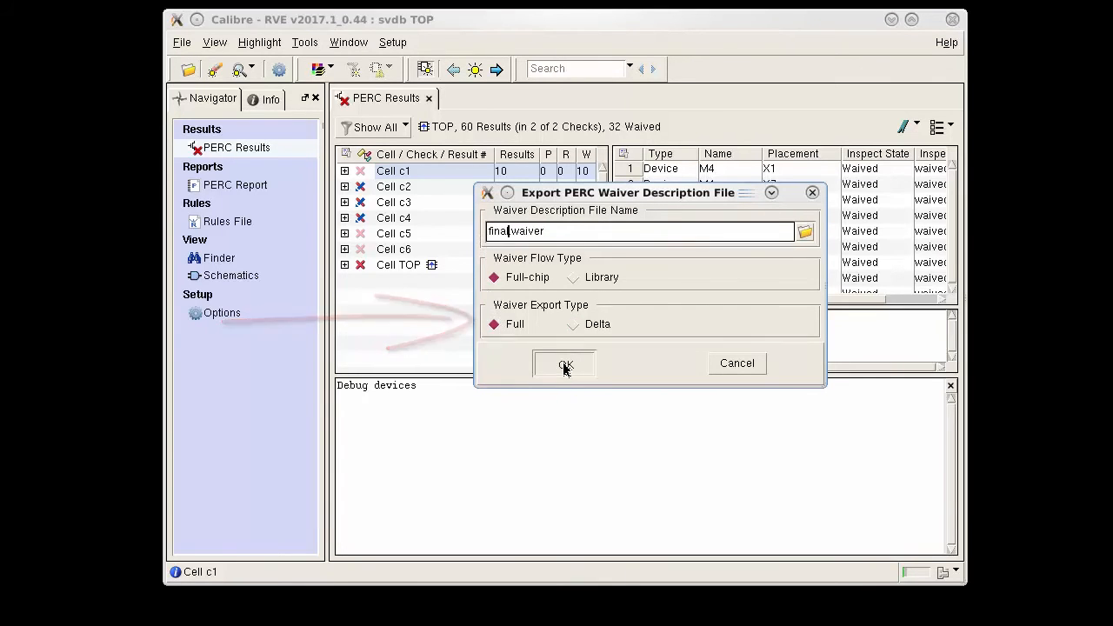
{"action": "left_click", "coordinate": [564, 363]}
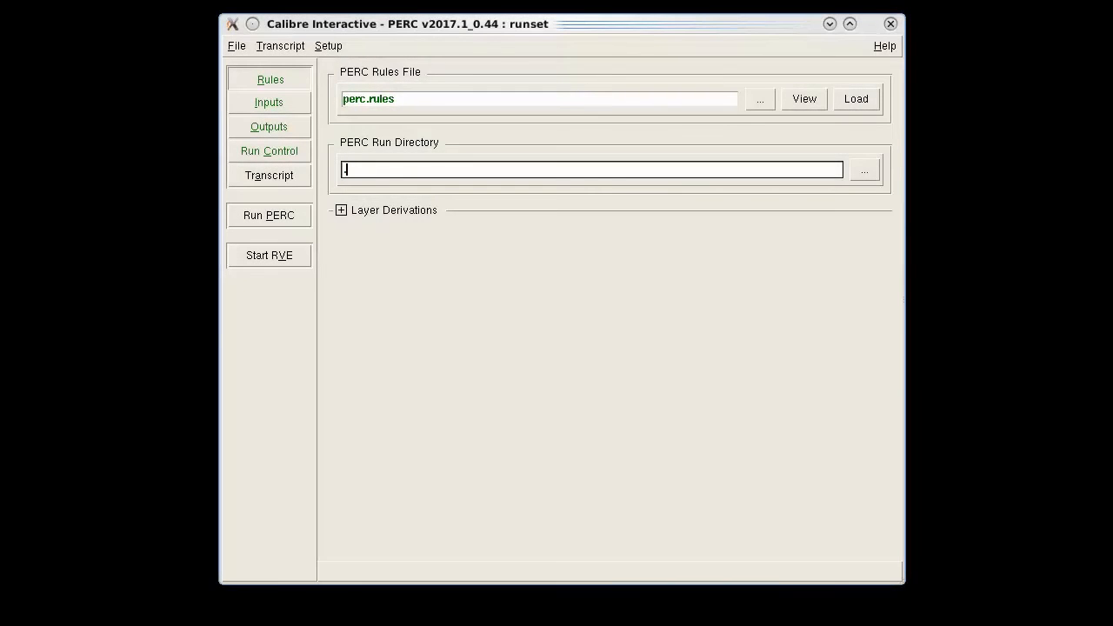
Step: Set final.waiver as the PERC waiver description file under Inputs > Waivers and rerun PERC
{"action": "left_click", "coordinate": [269, 104]}
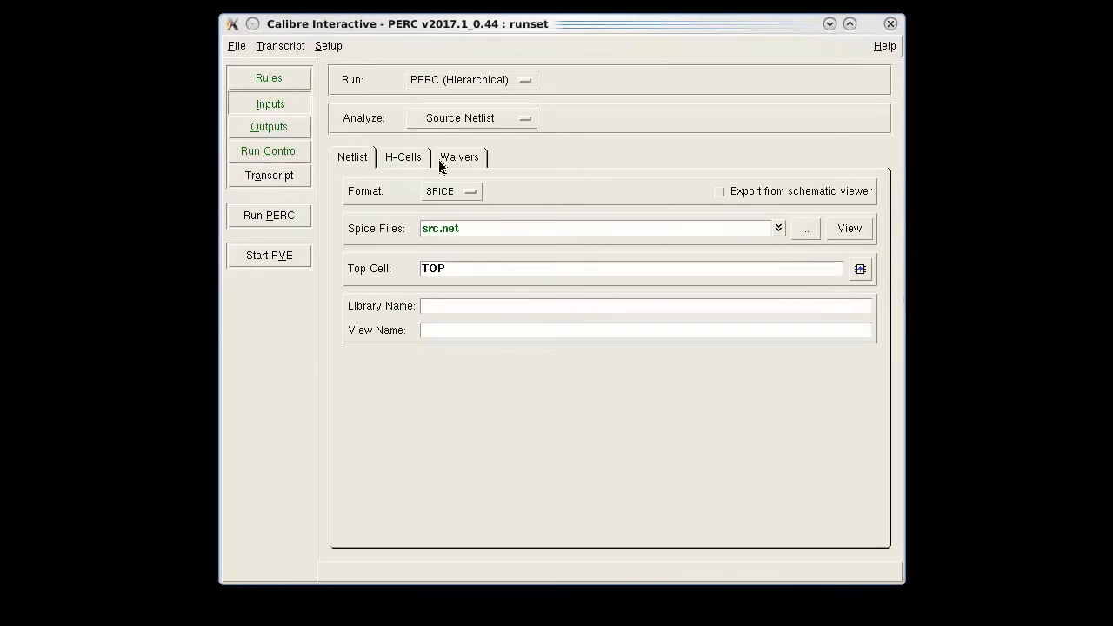
{"action": "left_click", "coordinate": [460, 156]}
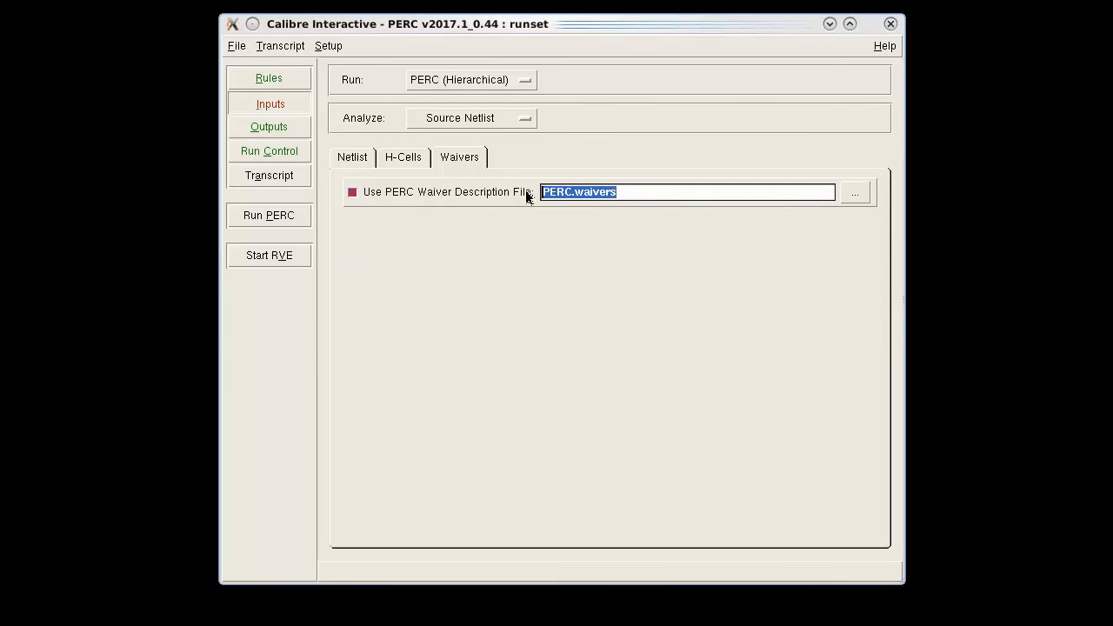
{"action": "type", "text": "final.wai"}
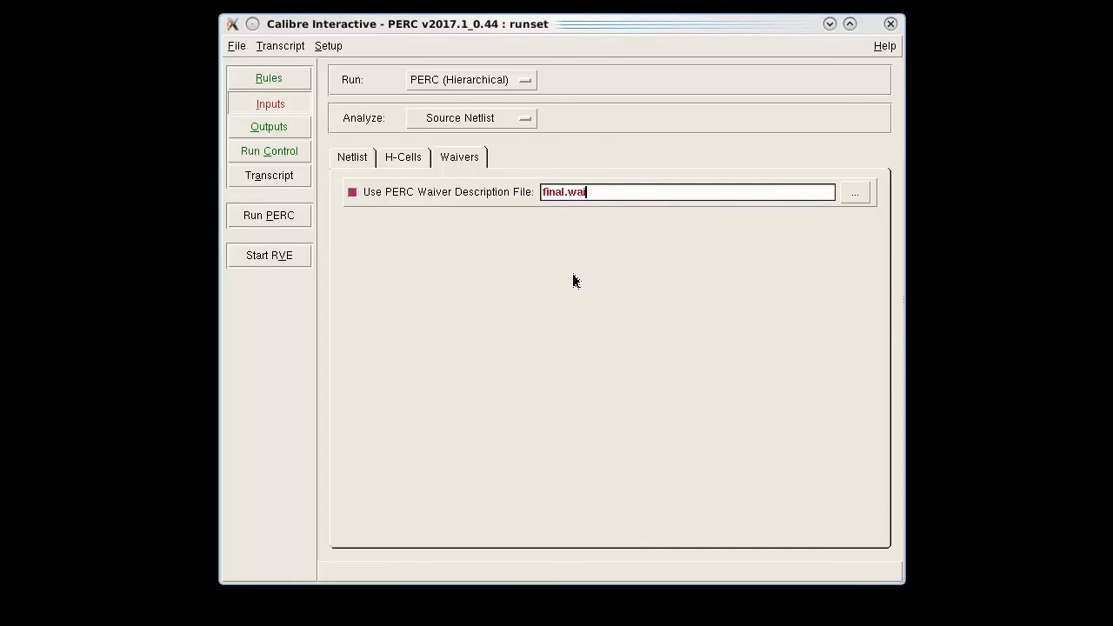
{"action": "type", "text": "ver"}
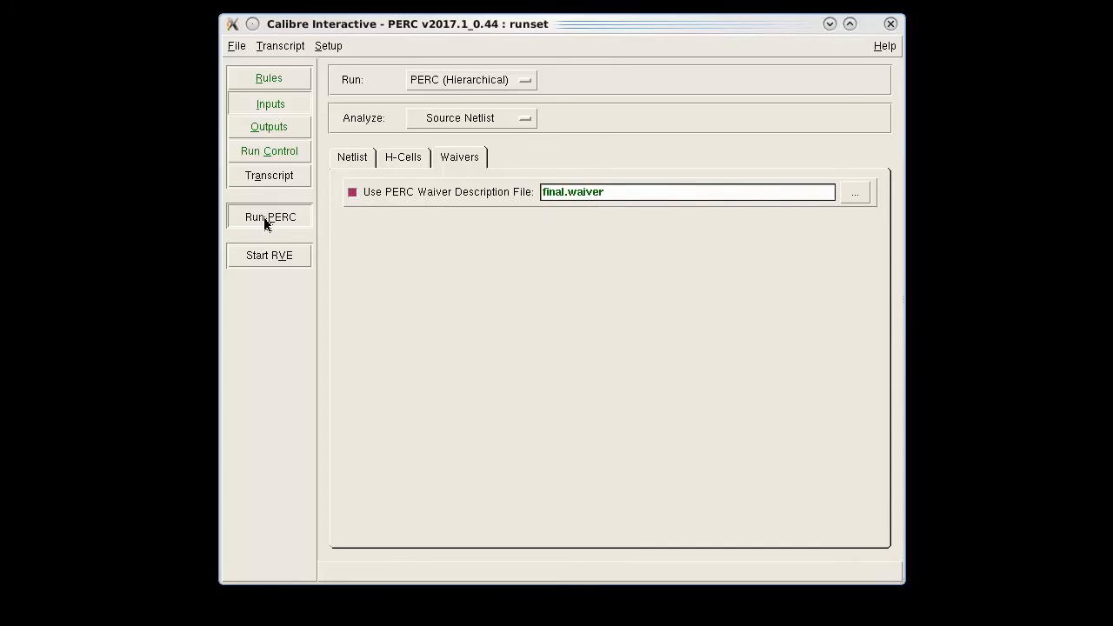
{"action": "left_click", "coordinate": [269, 216]}
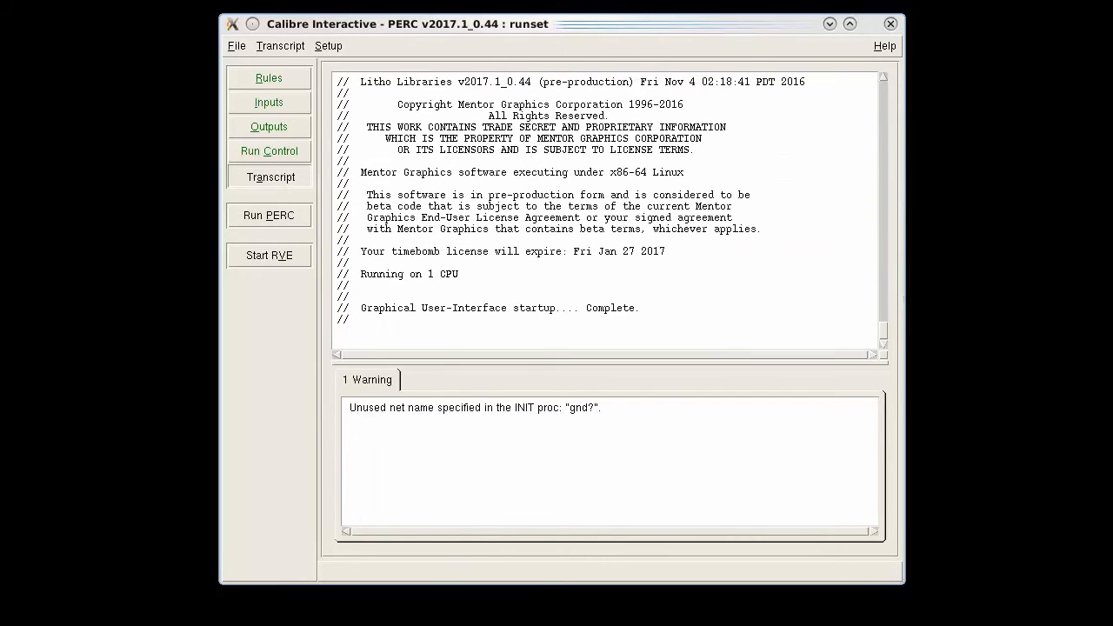
{"action": "left_click", "coordinate": [269, 255]}
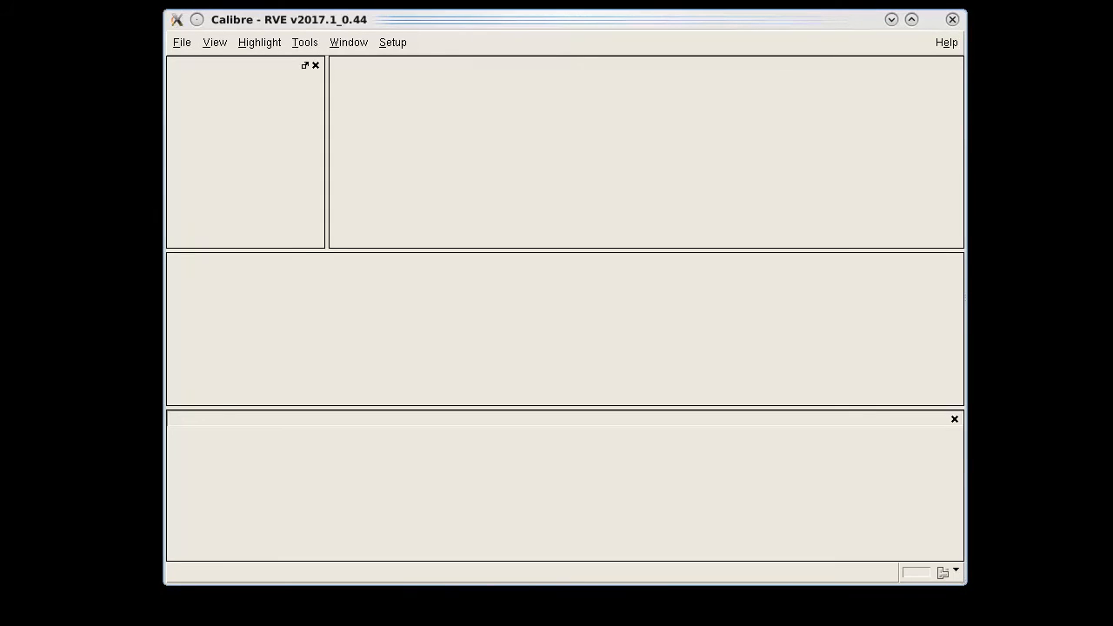